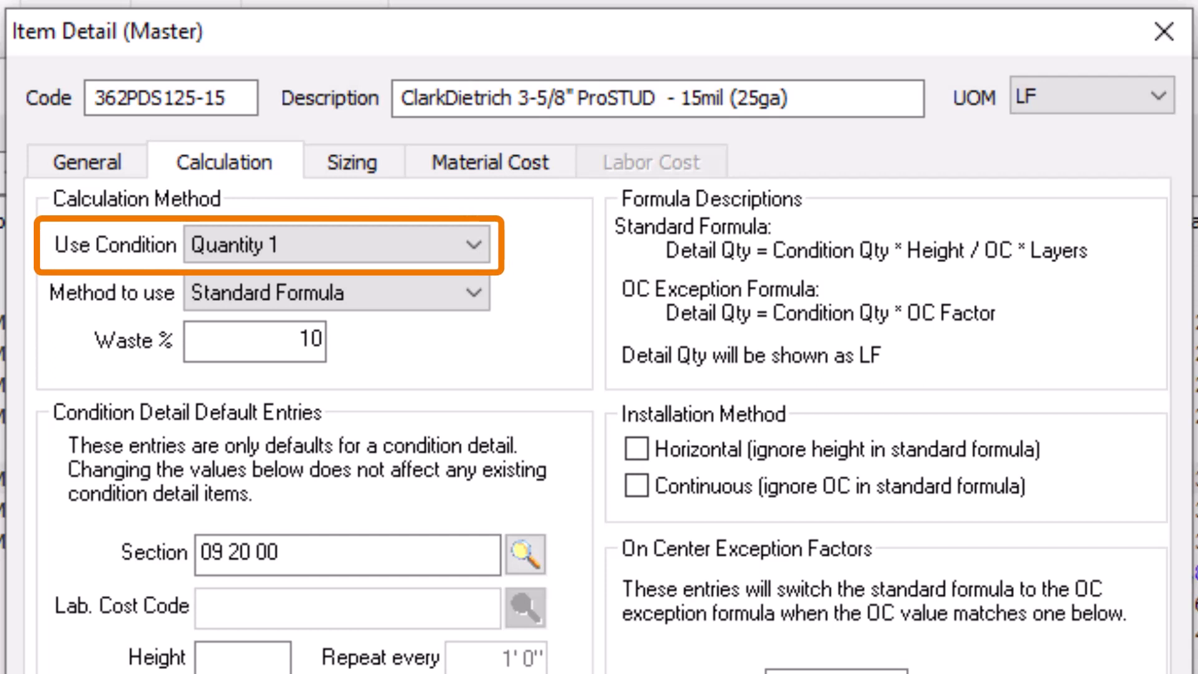
# - Review the condition quantity and Method to use choices, keeping Standard Formula for the 5/8" Type X Drywall item
pyautogui.click(472, 245)
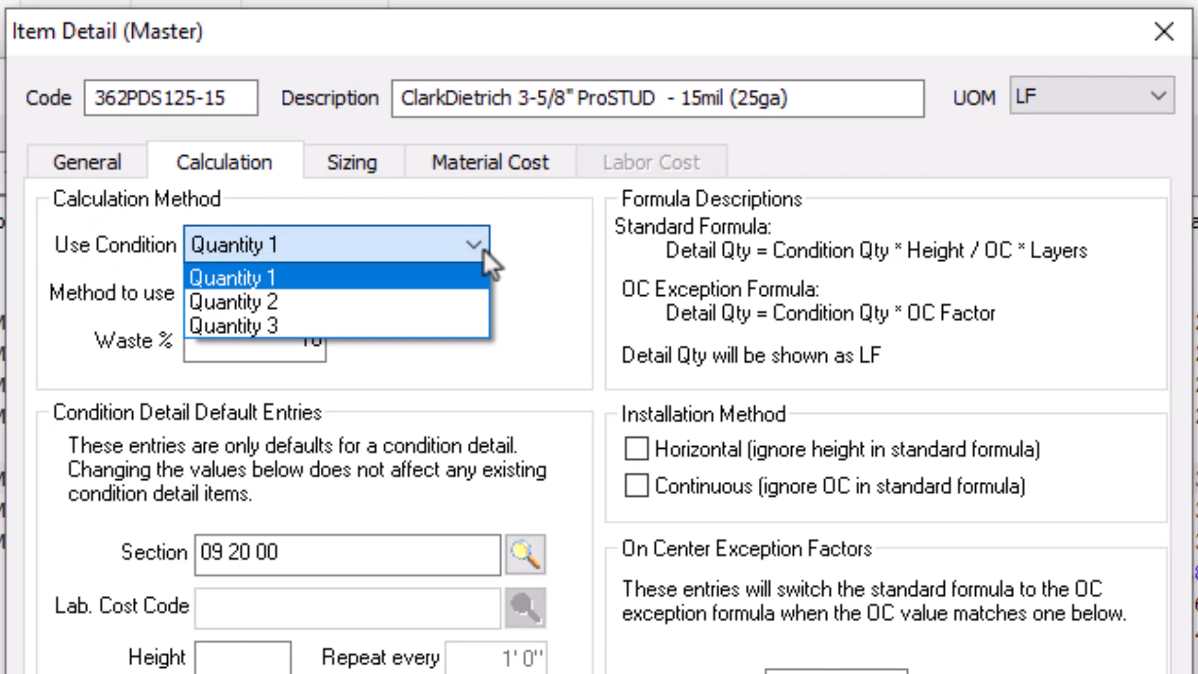
pyautogui.moveTo(523, 273)
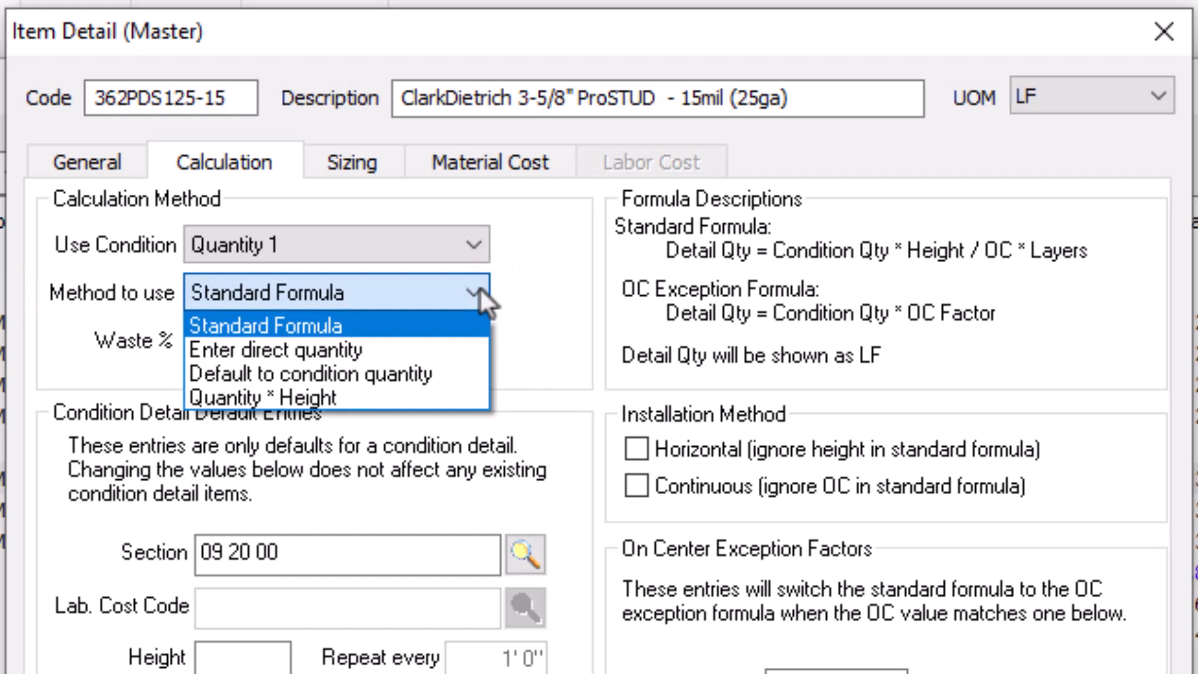
pyautogui.moveTo(549, 314)
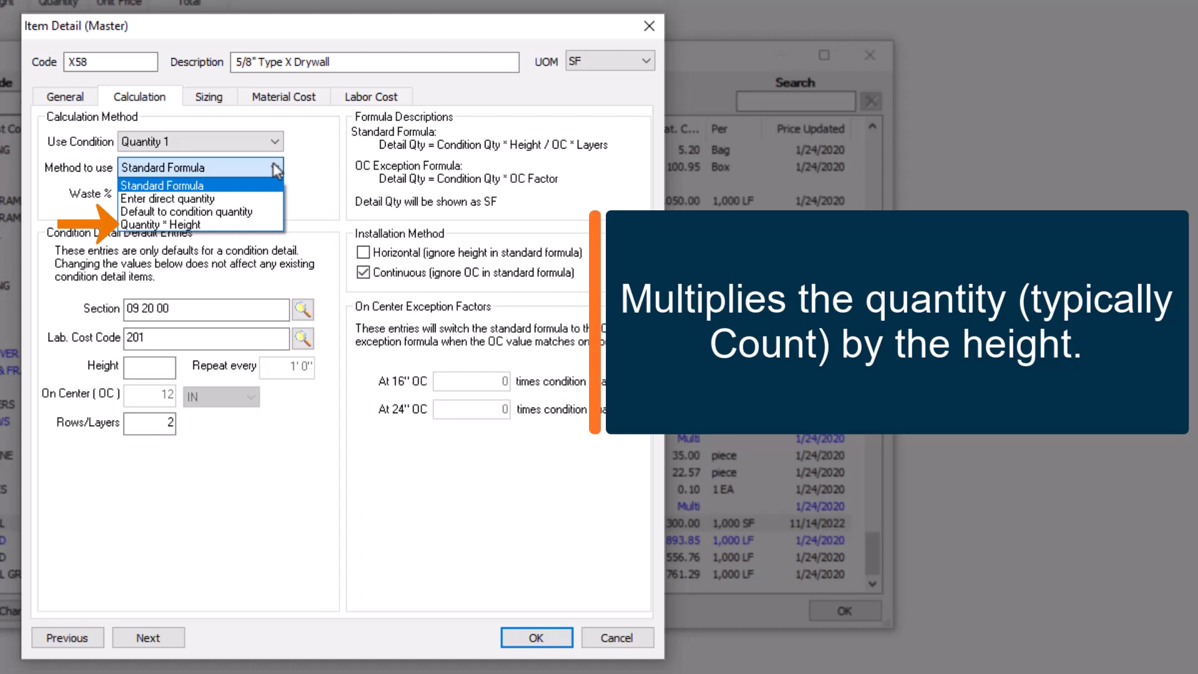
pyautogui.click(162, 185)
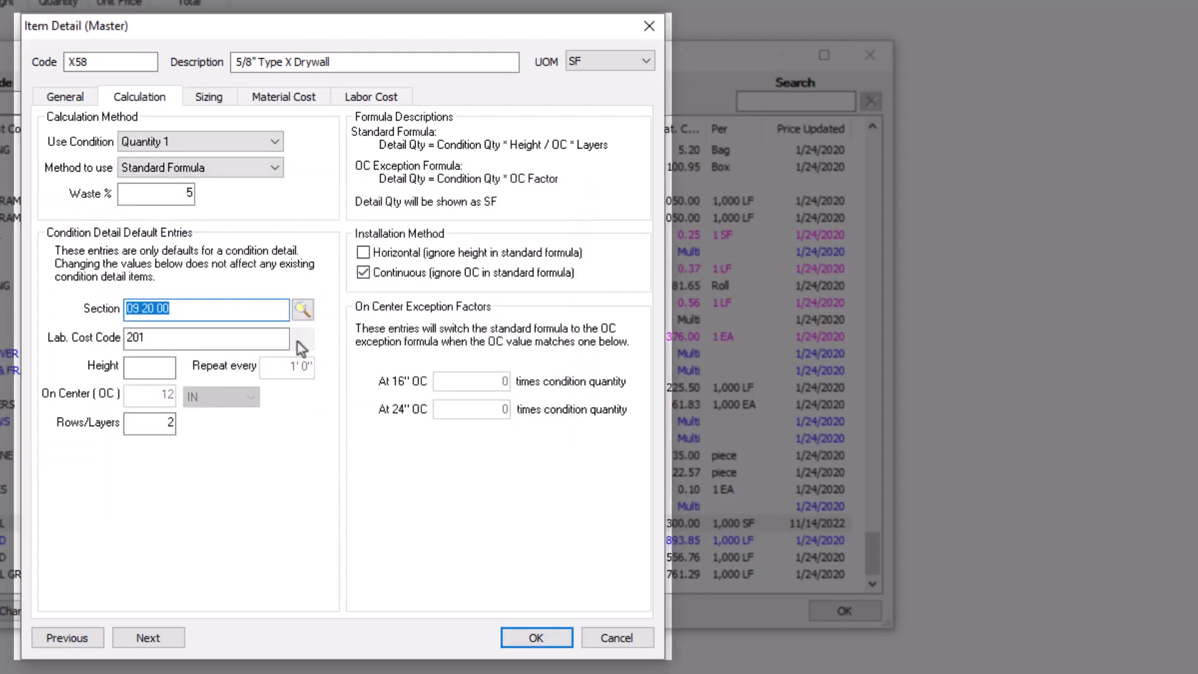
# - Look up the labor cost codes via the Cost Code List for the drywall item
pyautogui.click(301, 347)
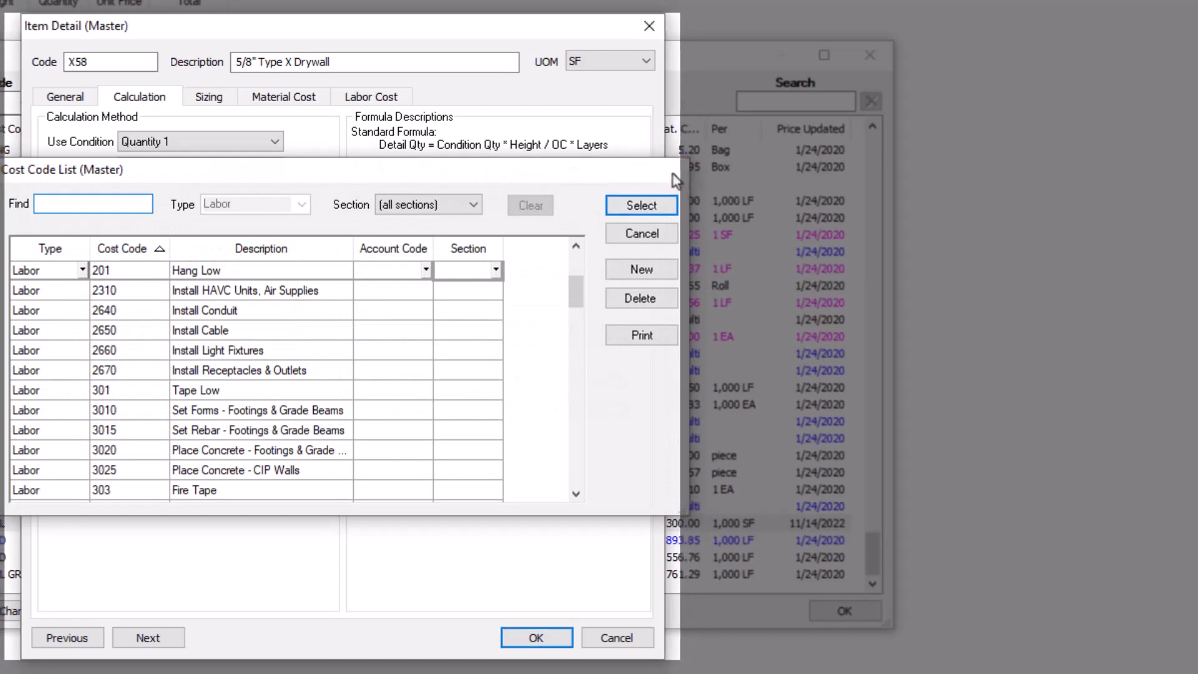
pyautogui.click(640, 206)
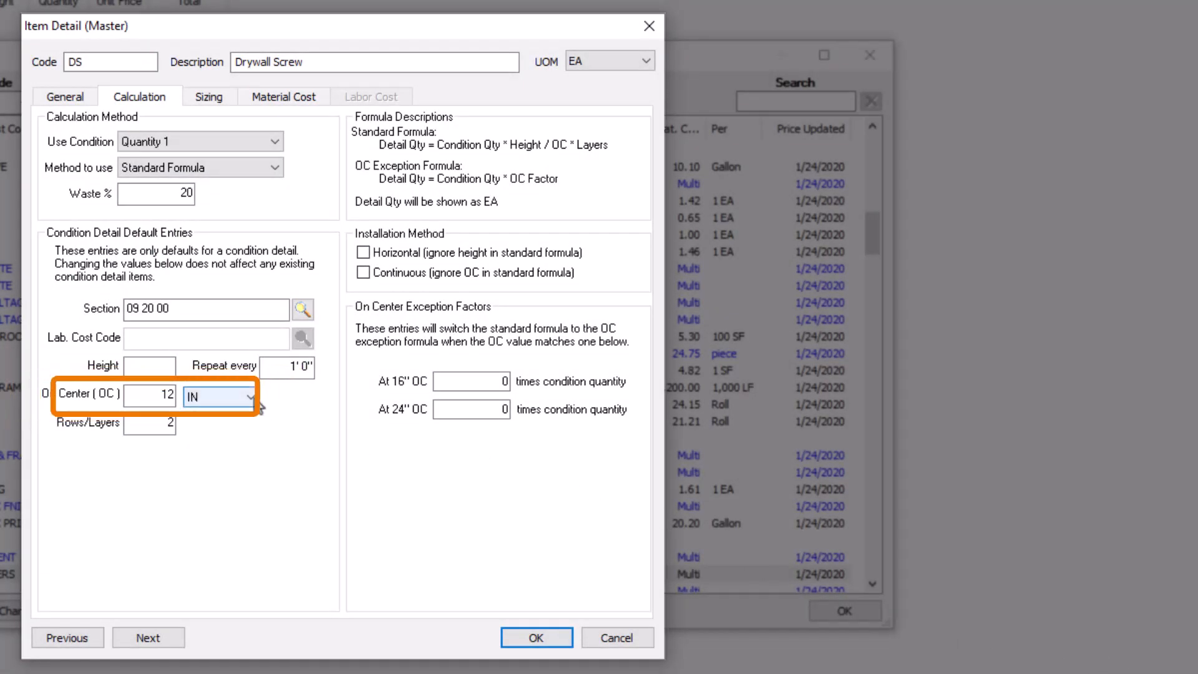
# - Review the Drywall Screw's On Center spacing field set to 12 IN
pyautogui.click(253, 397)
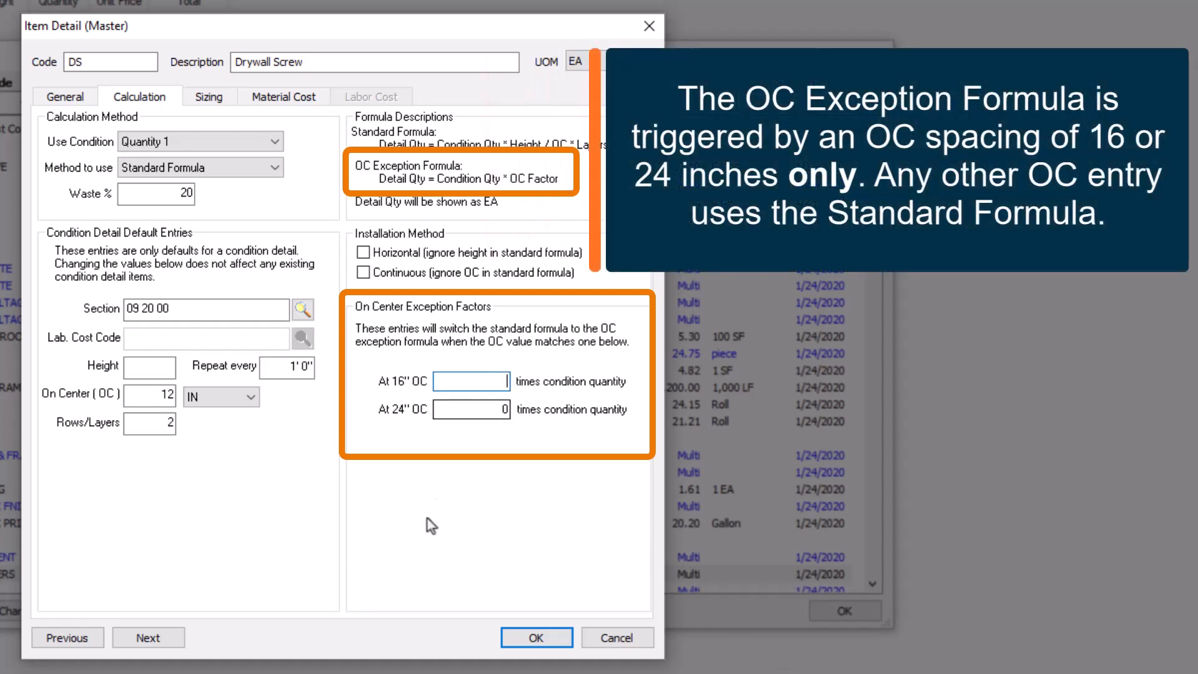
# - Enter 1.25 as the At 16" OC exception factor and move to the At 24" OC field
pyautogui.write('1.25')
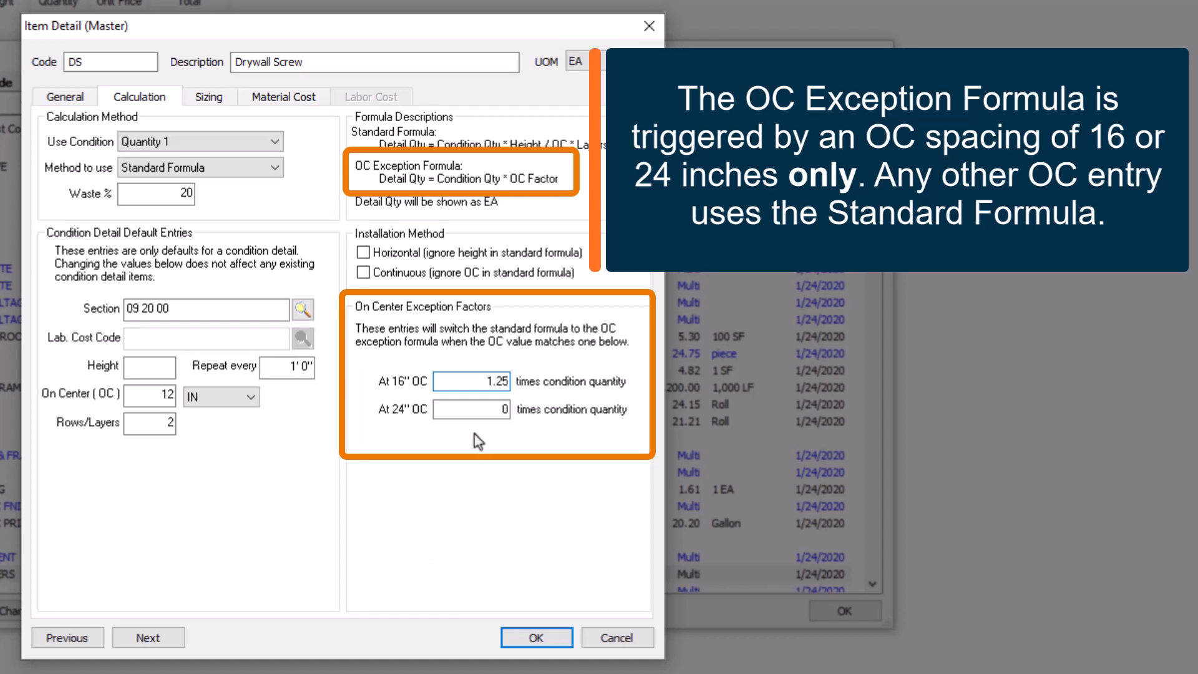
pyautogui.click(471, 409)
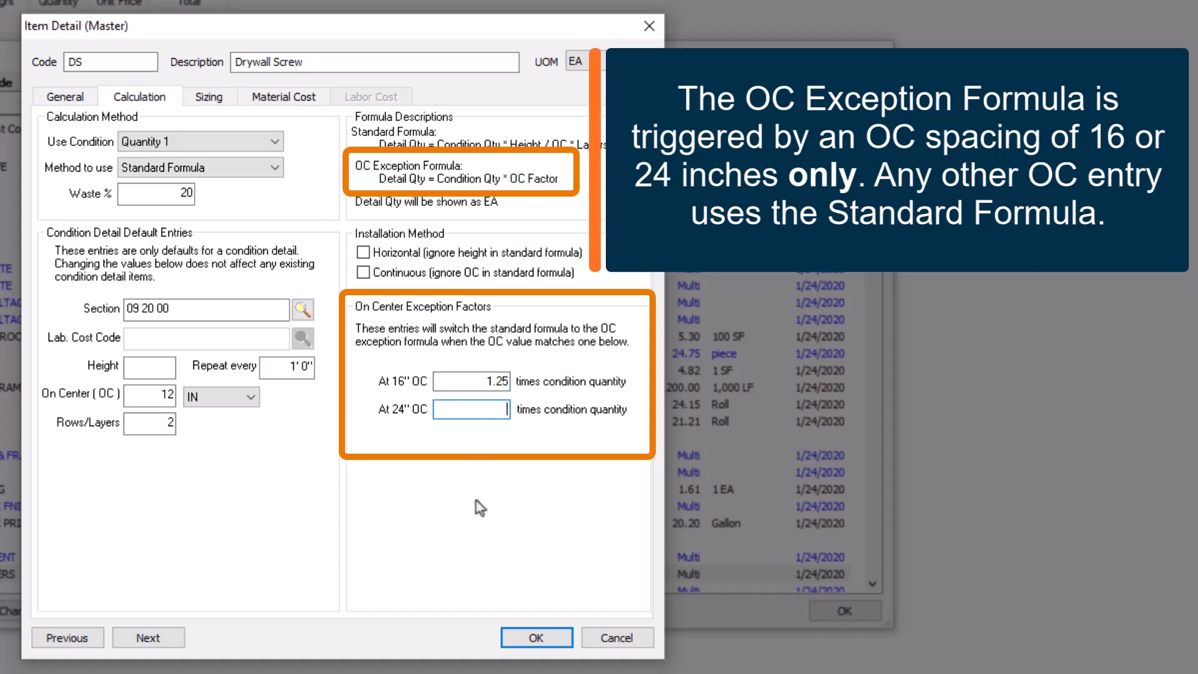